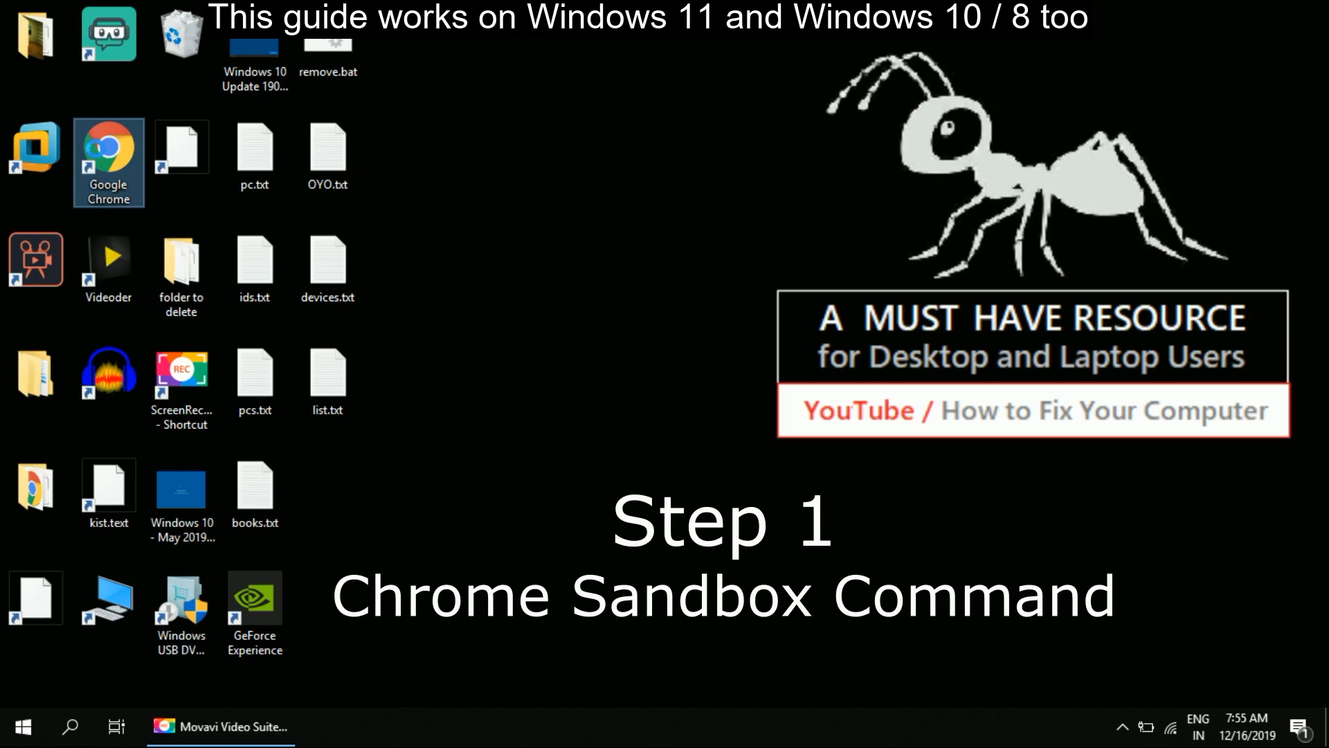
Open the context menu of the Google Chrome desktop shortcut
right_click(108, 148)
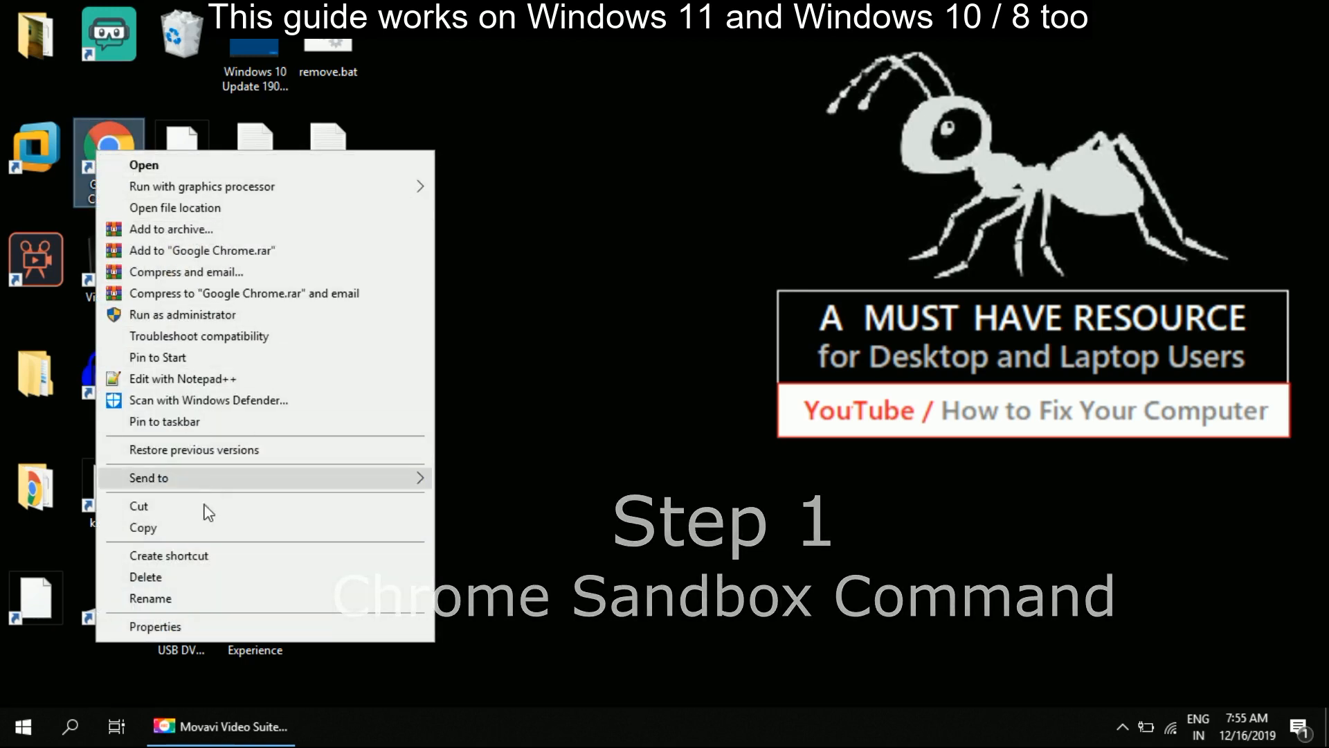
mouse_move(207, 626)
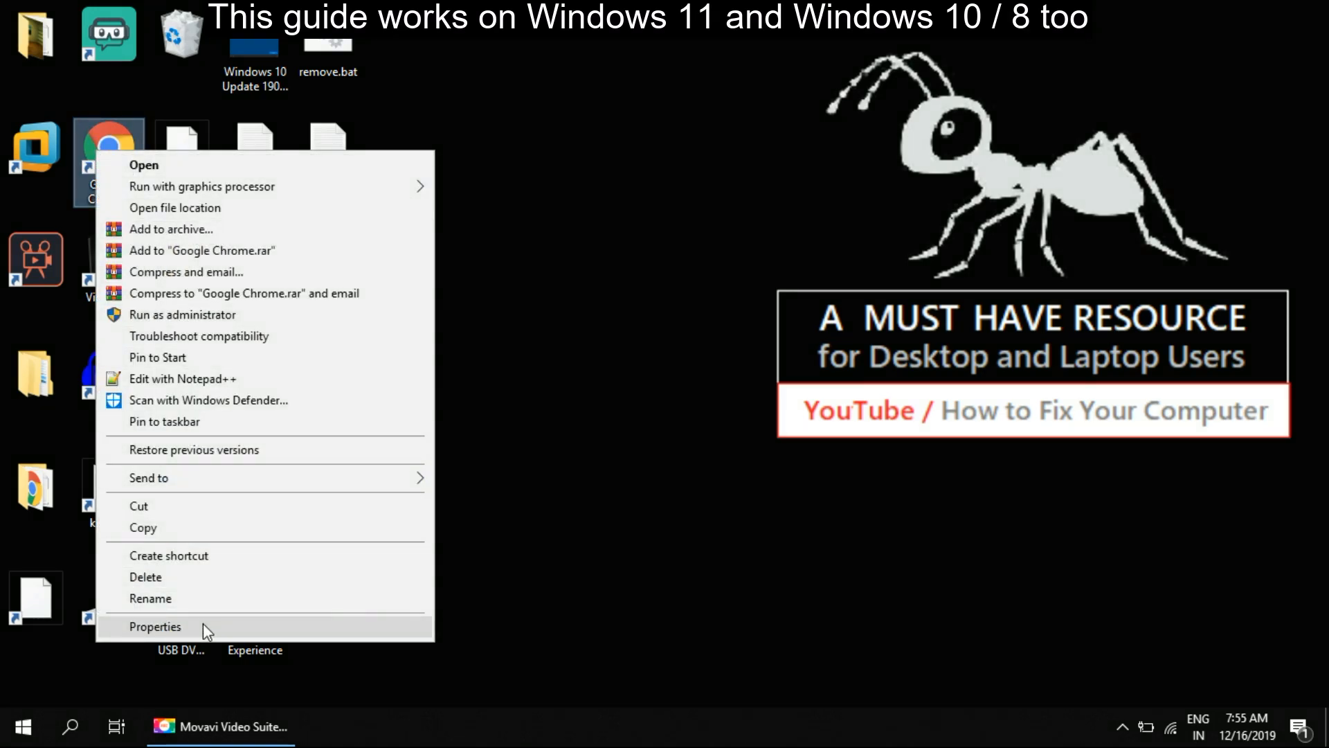
Append --no-sandbox to the Chrome shortcut's Target and save it with administrator permission
left_click(154, 626)
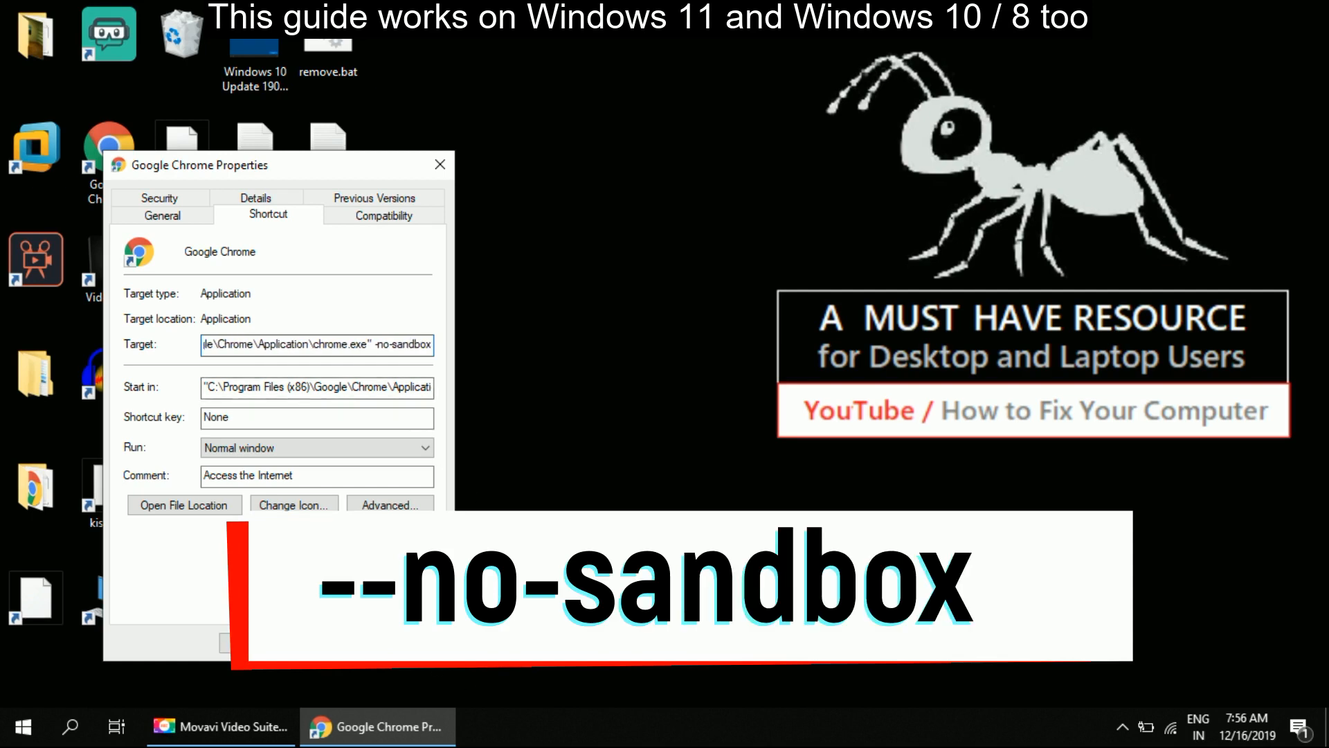
left_click(411, 642)
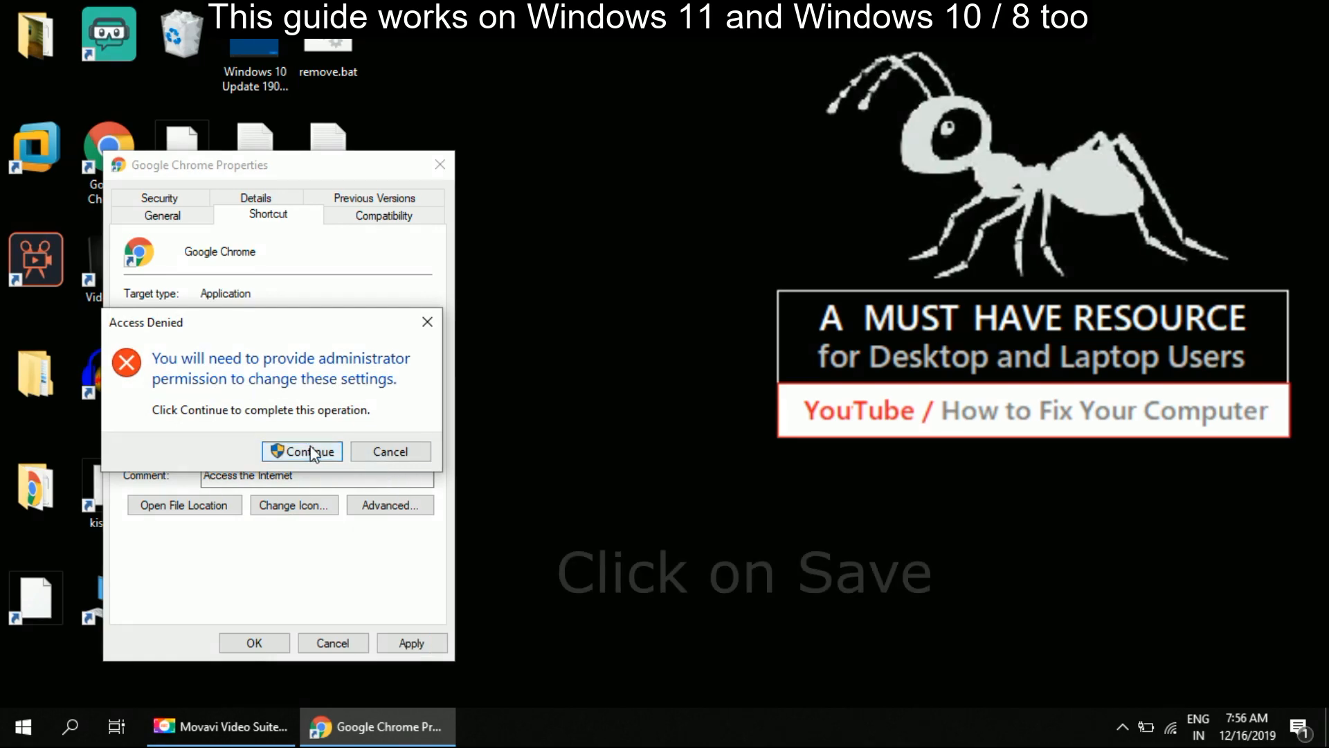
left_click(302, 451)
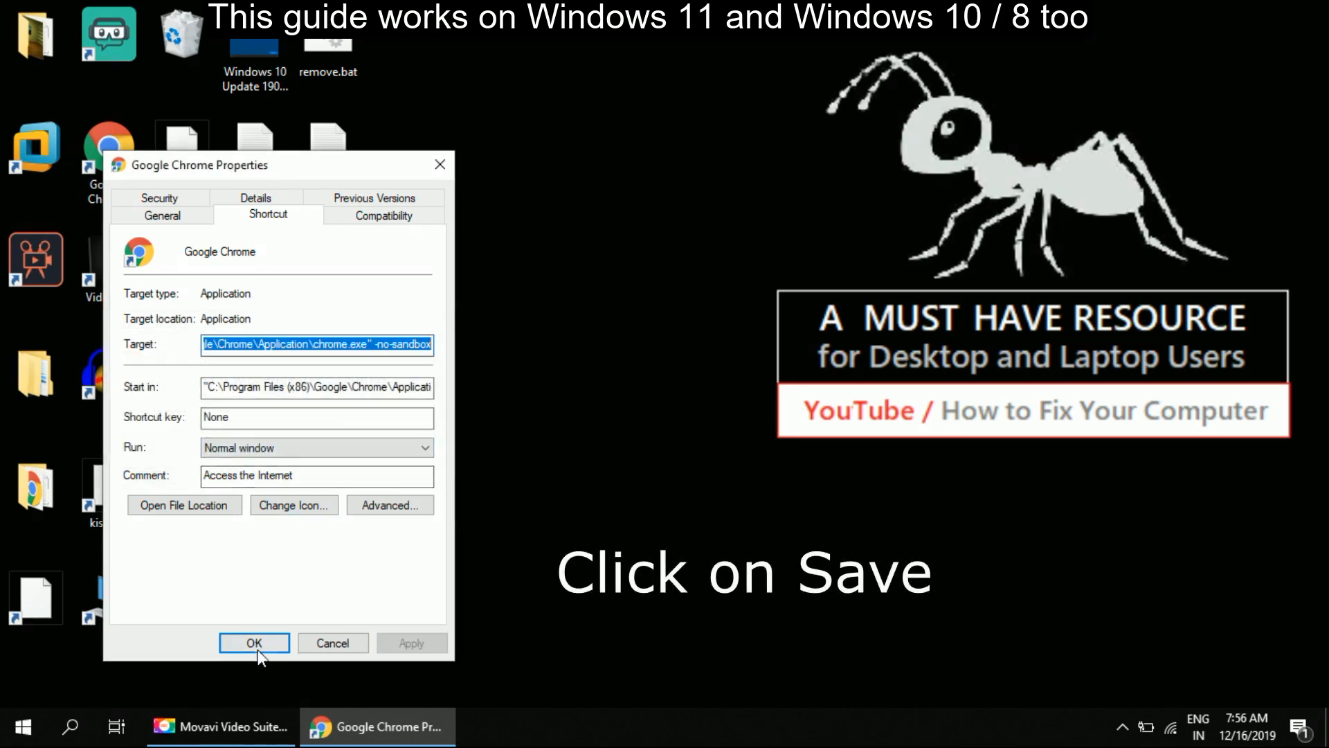
left_click(254, 642)
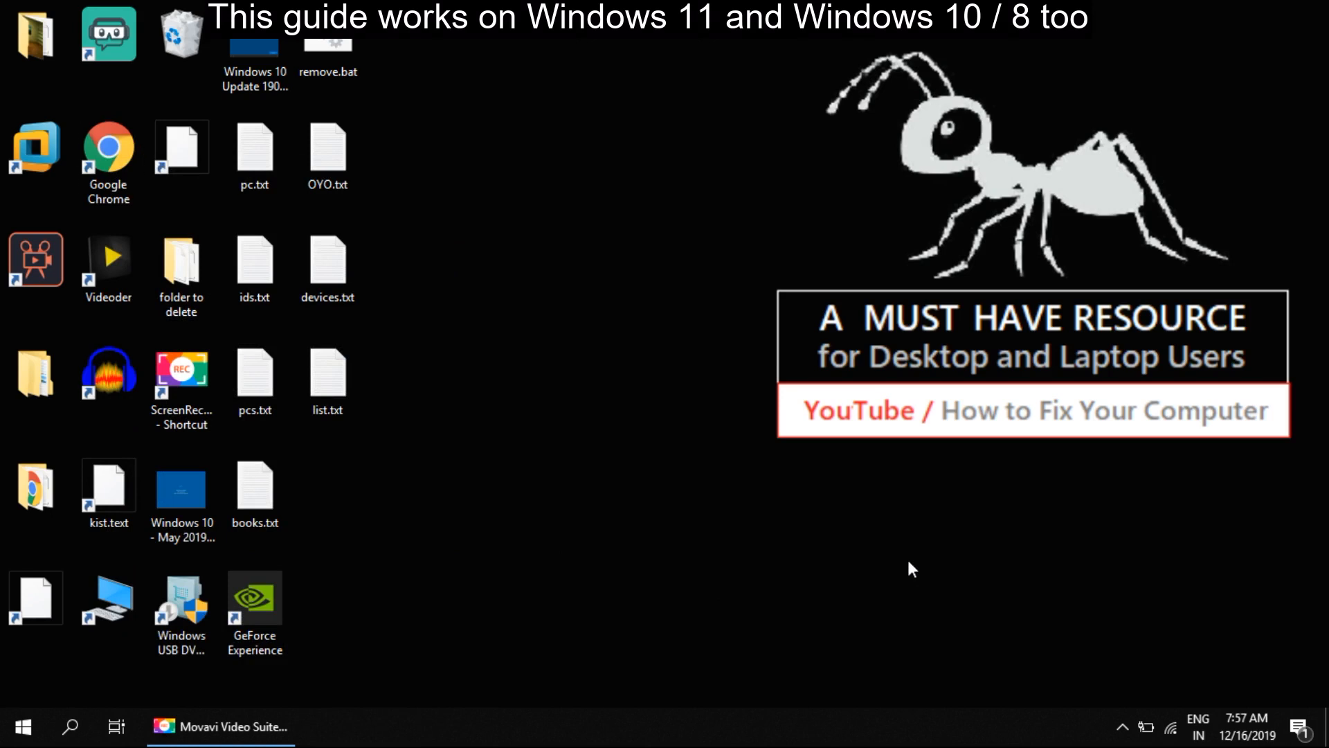
Search Start for 'cmd' and run Command Prompt as administrator
type("cm")
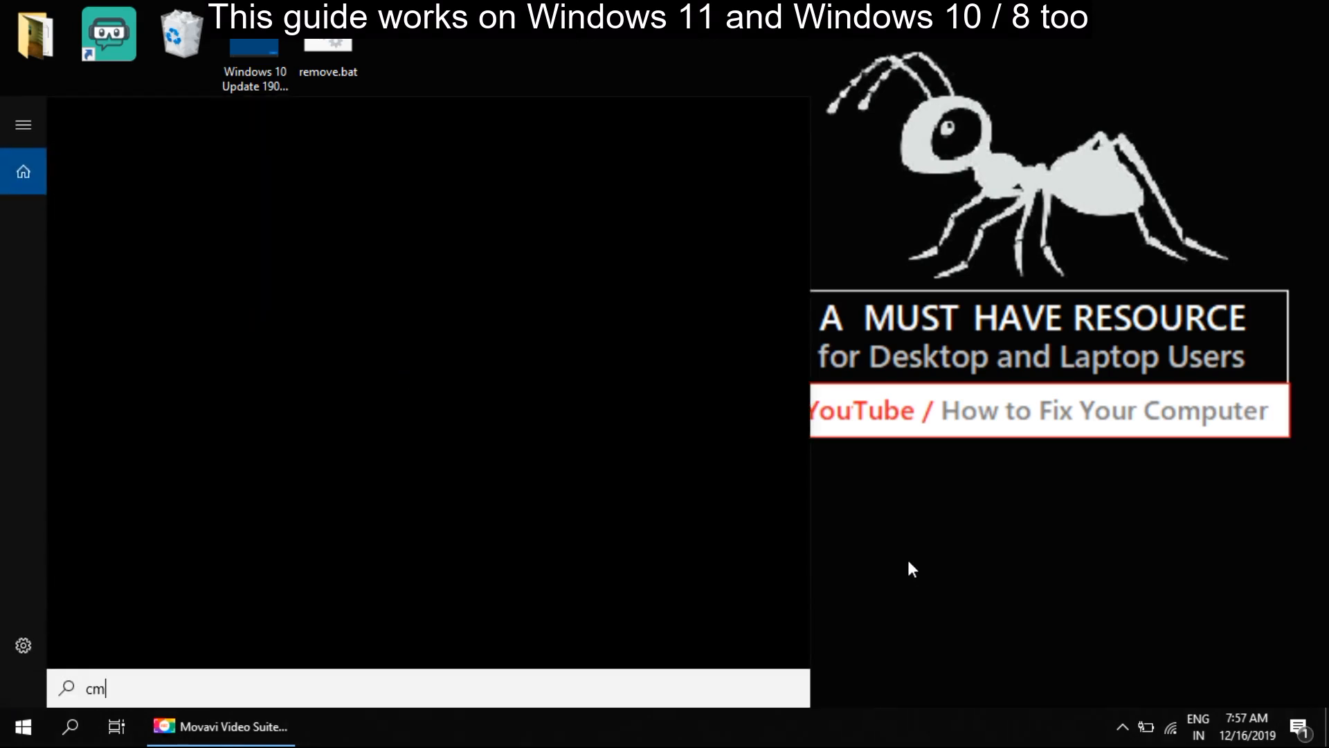
type("d")
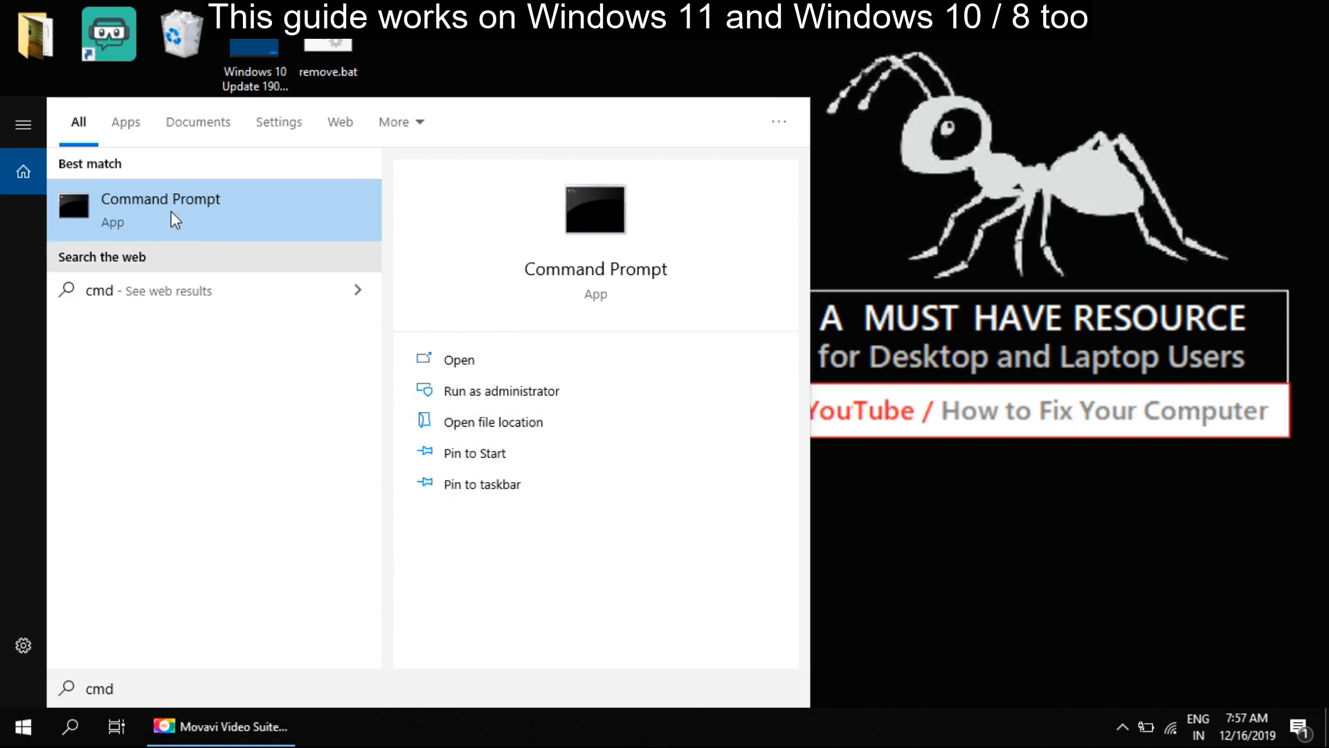
right_click(161, 210)
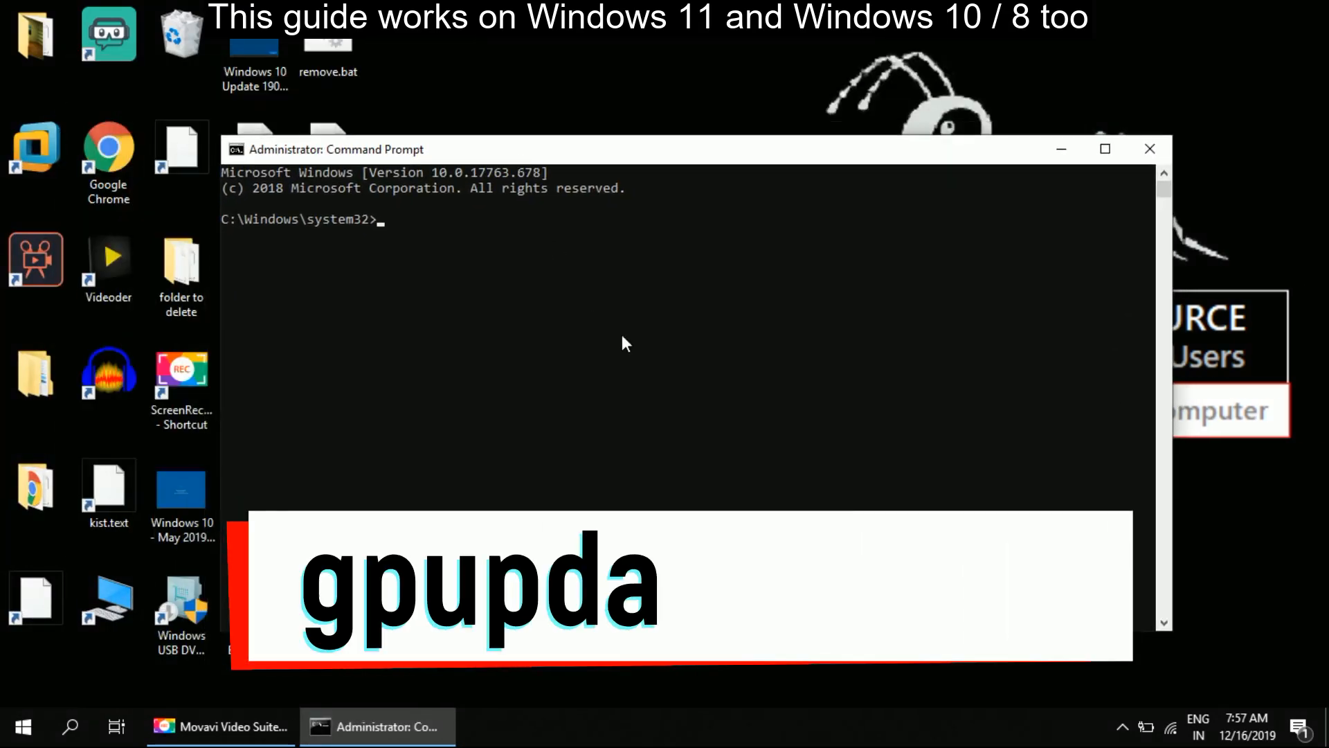
Run 'gpupdate /force' to force-update computer and user policies
type("gpupd")
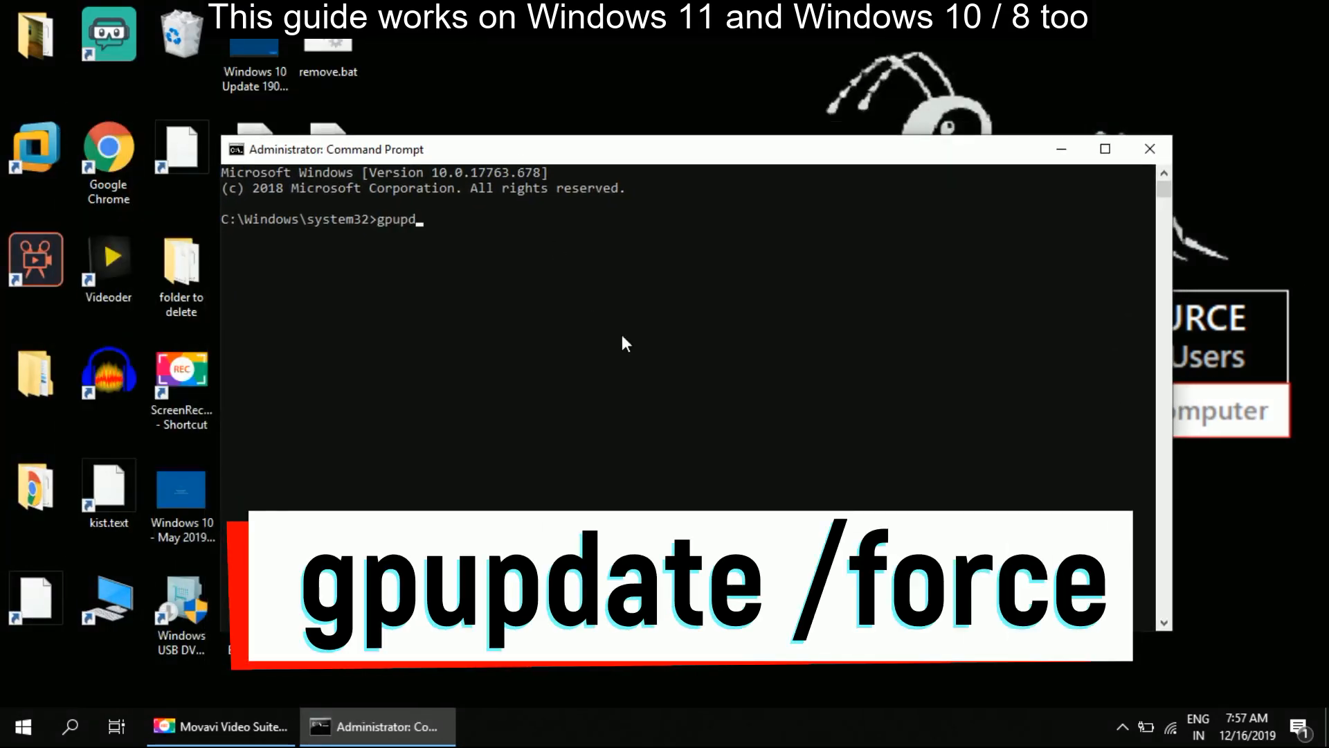
type("ate /f")
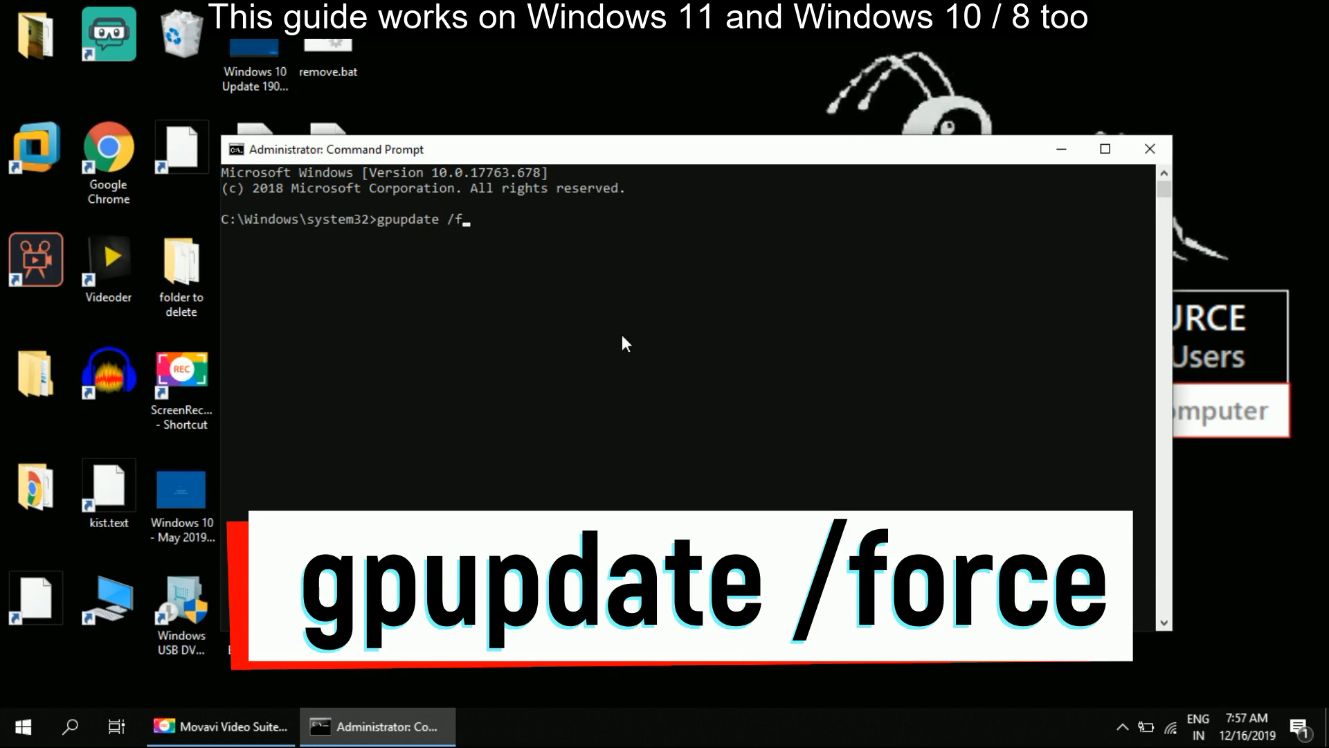
key("Return")
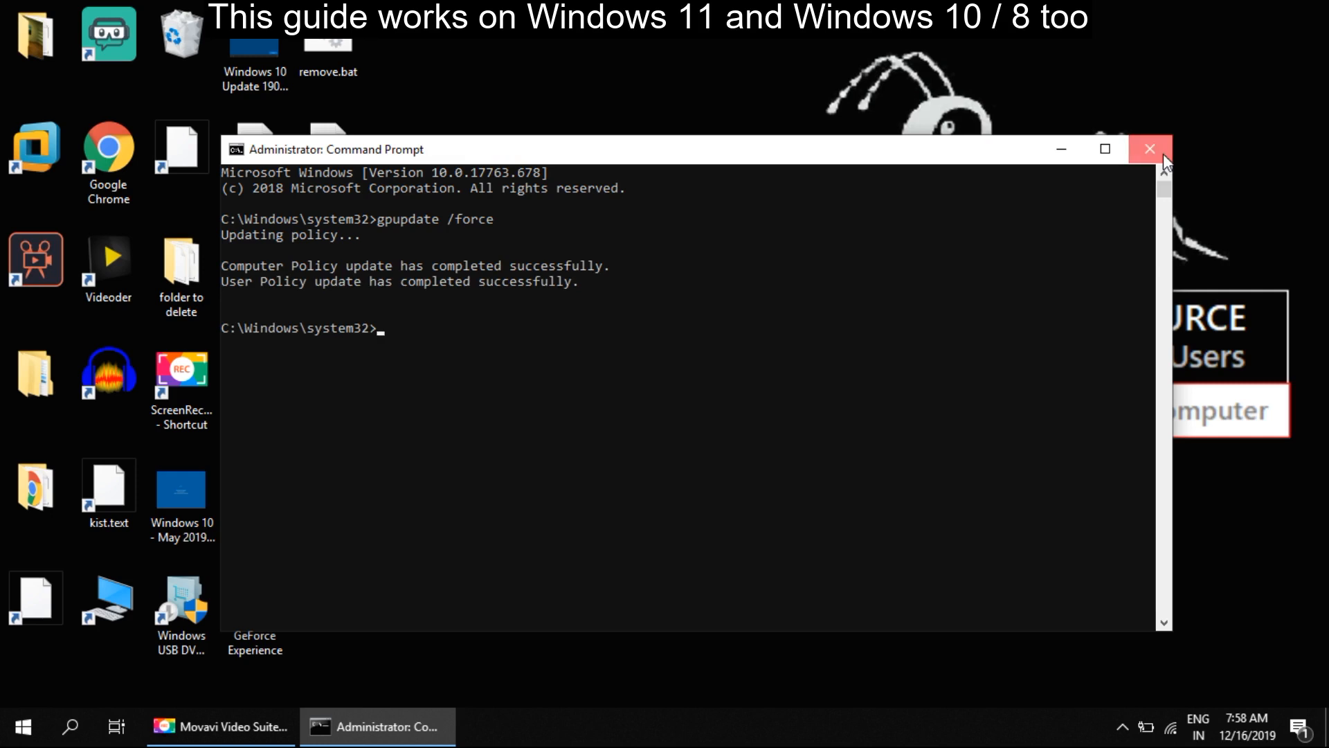
Close Command Prompt and launch msconfig from the Run box
left_click(1149, 148)
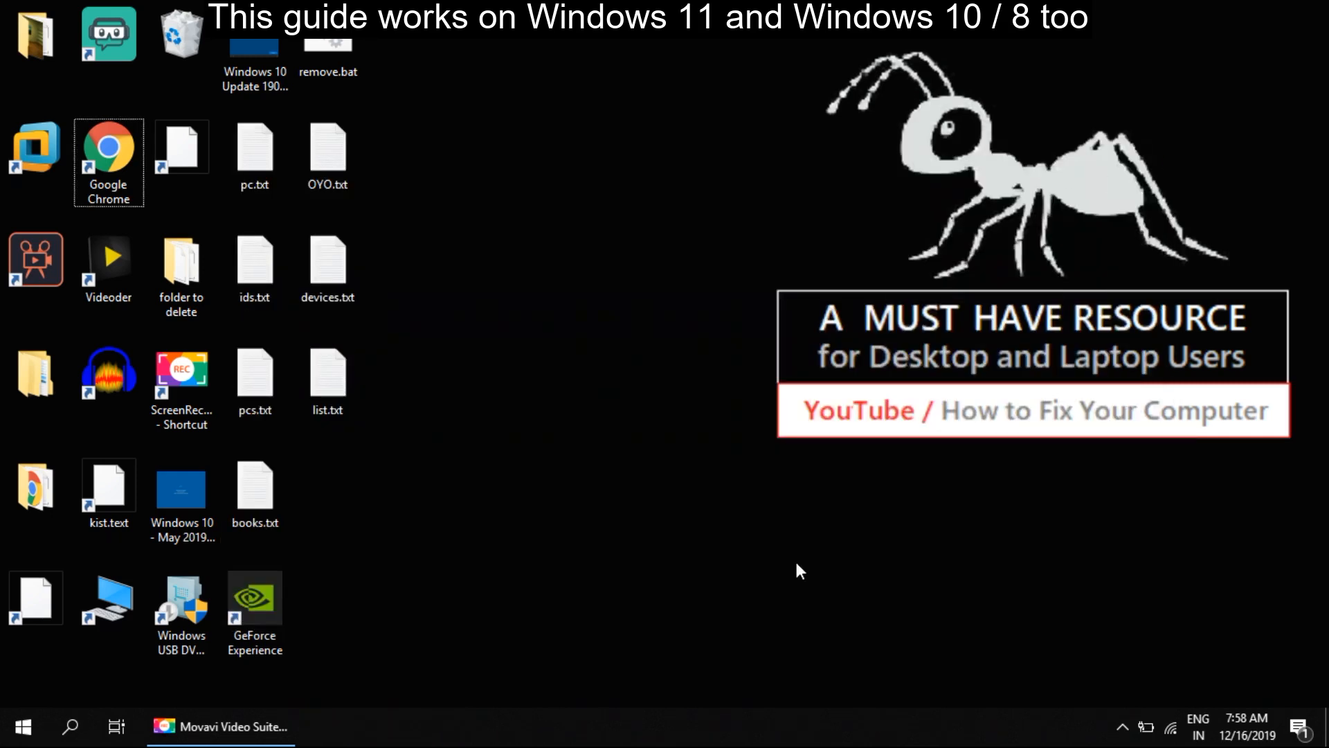
key("Win+r")
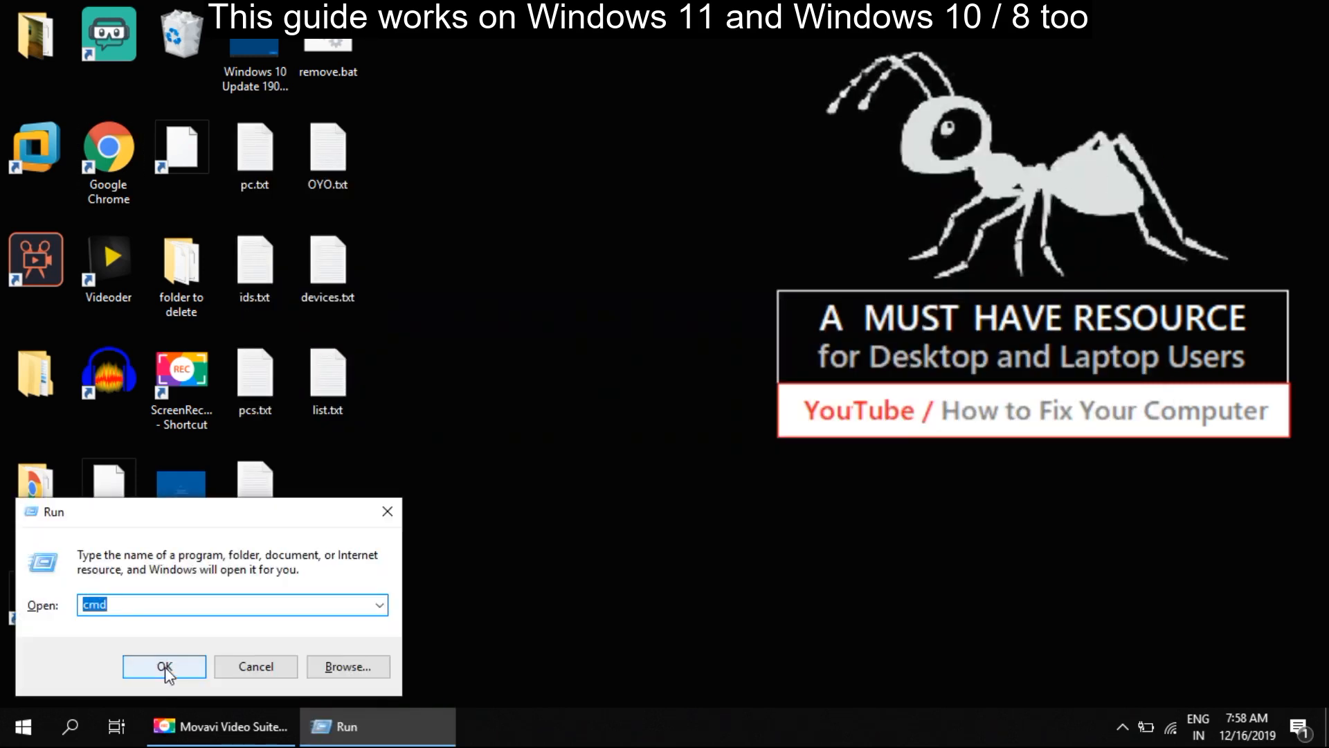
type("msc")
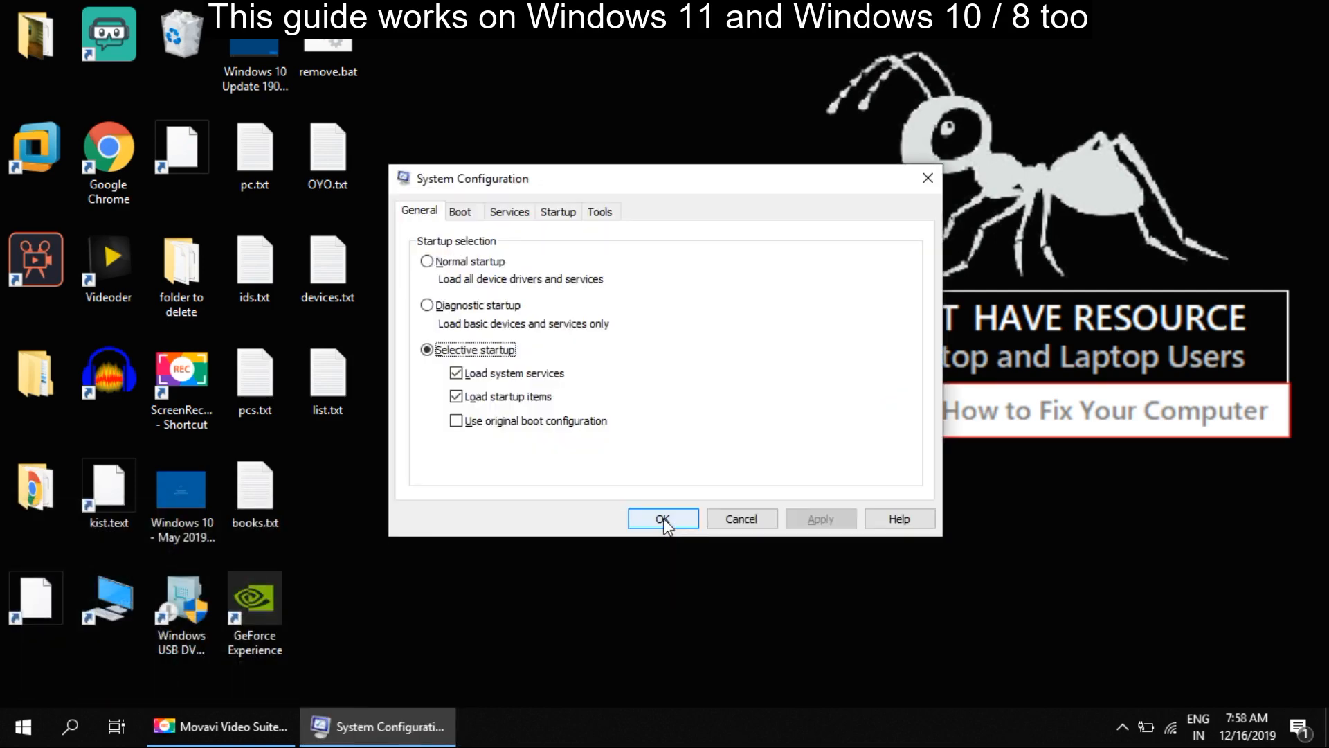
mouse_move(496, 235)
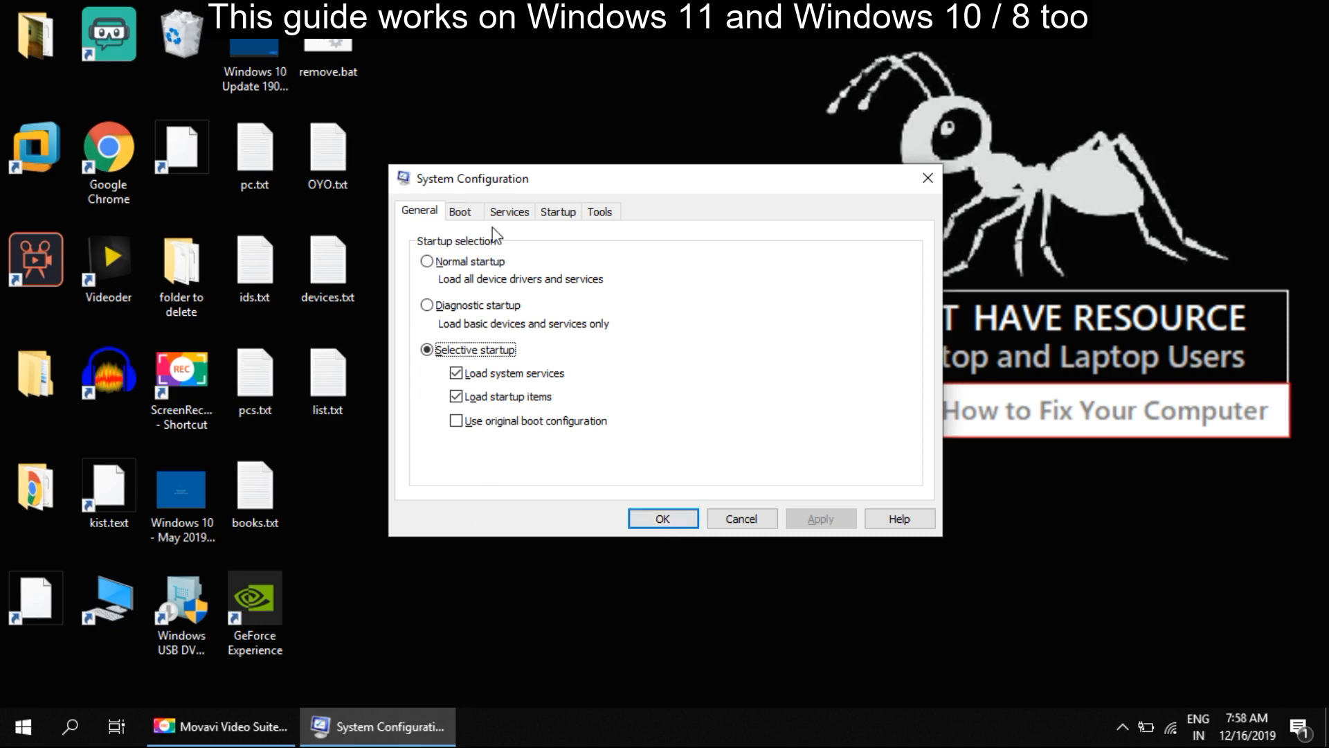
On the Services tab, hide Microsoft services, disable all remaining ones, and apply
left_click(509, 211)
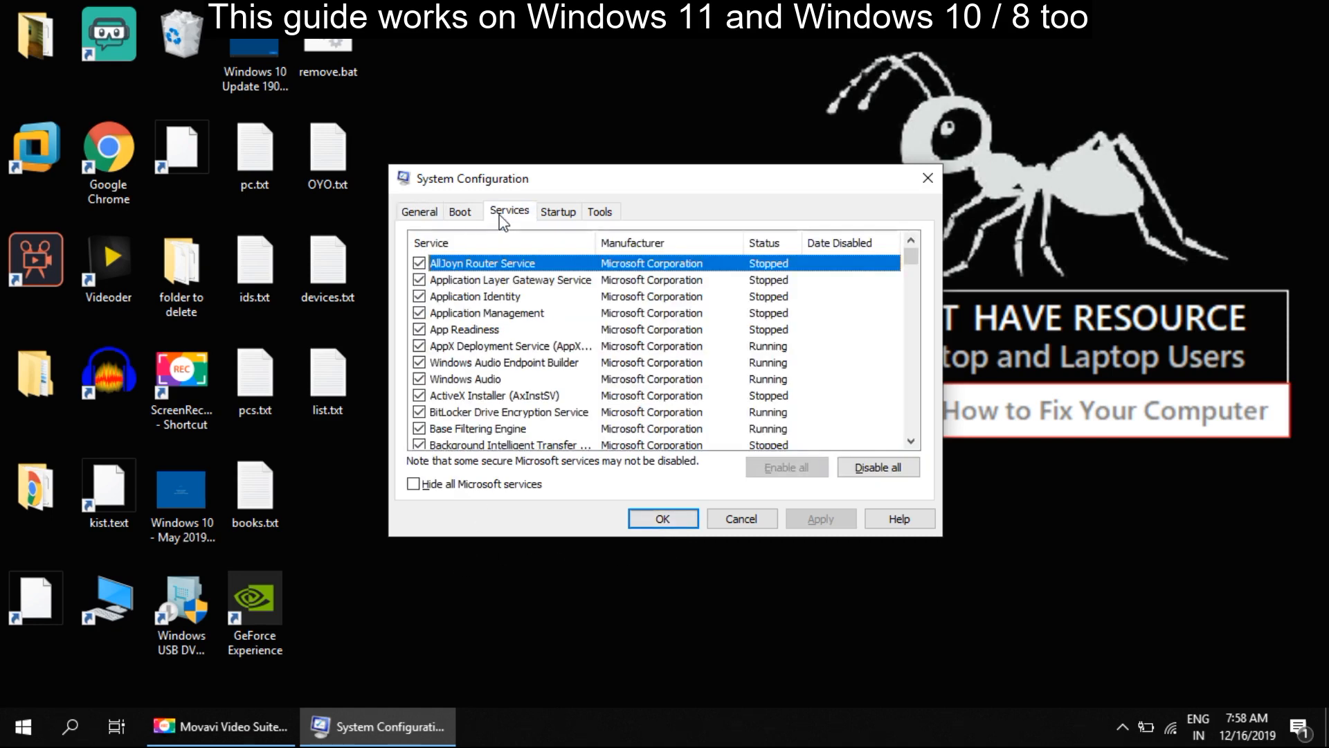
mouse_move(464, 506)
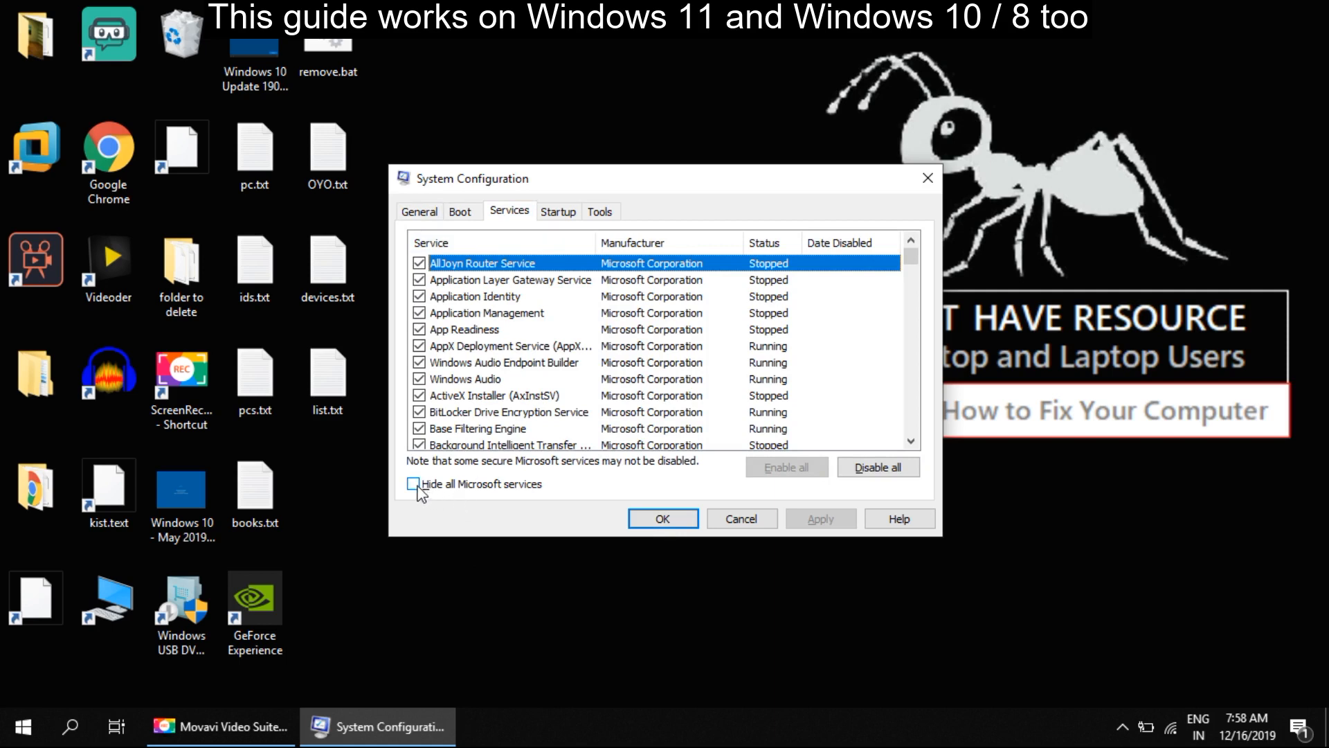
left_click(415, 483)
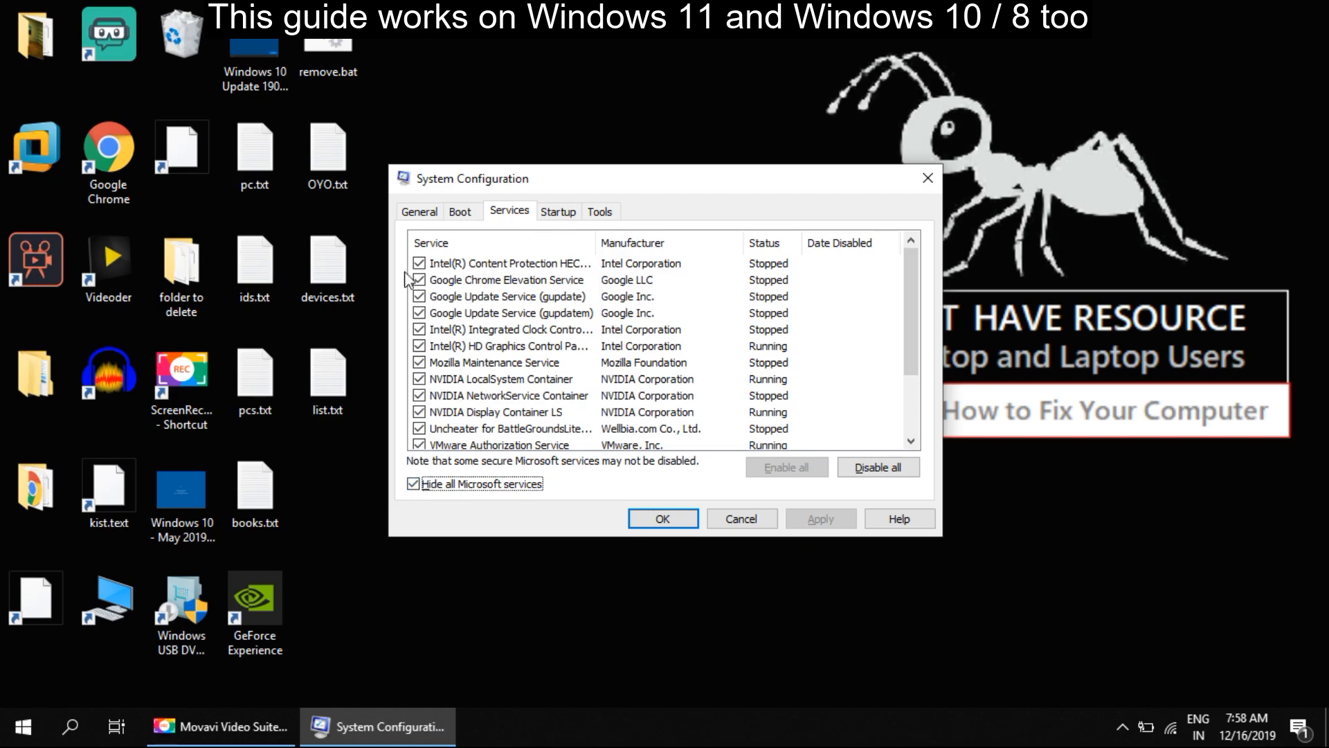
scroll("down", 3)
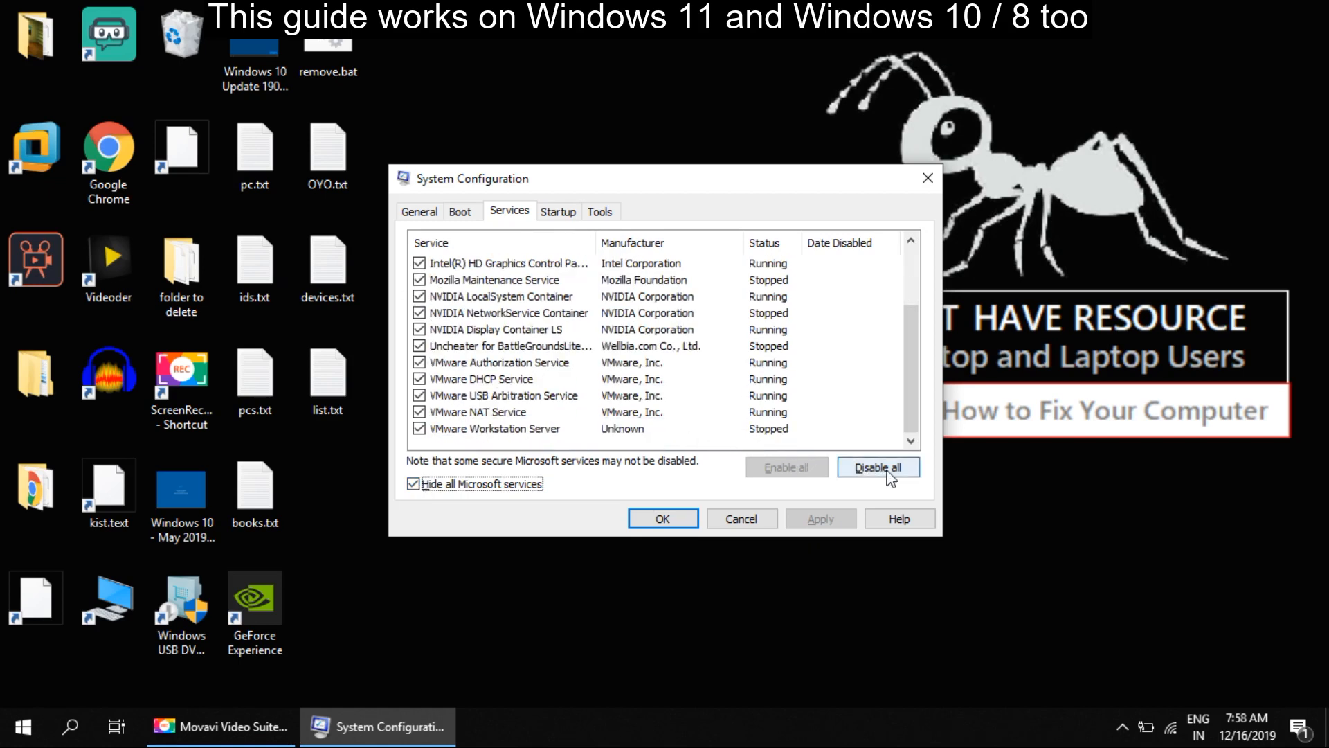
left_click(877, 466)
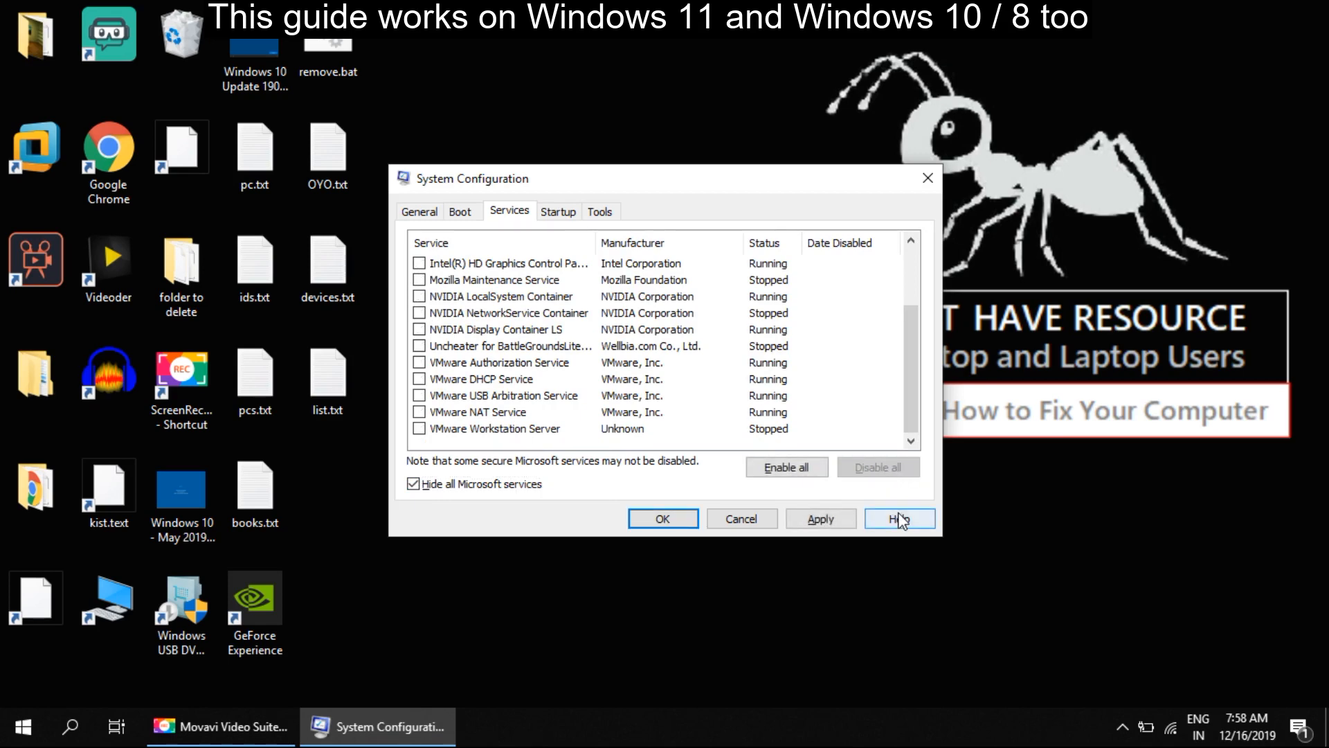
left_click(820, 518)
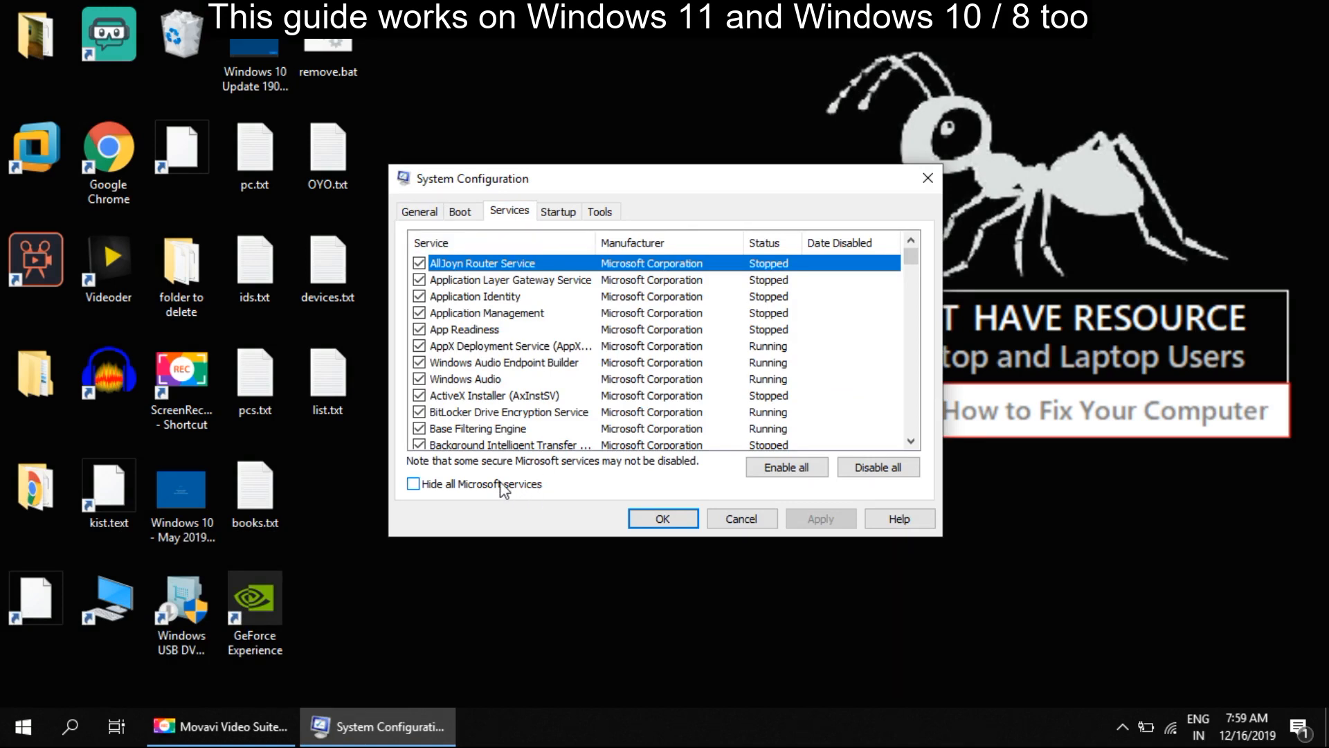
Tick 'Hide all Microsoft services' again to view the disabled non-Microsoft services
left_click(414, 483)
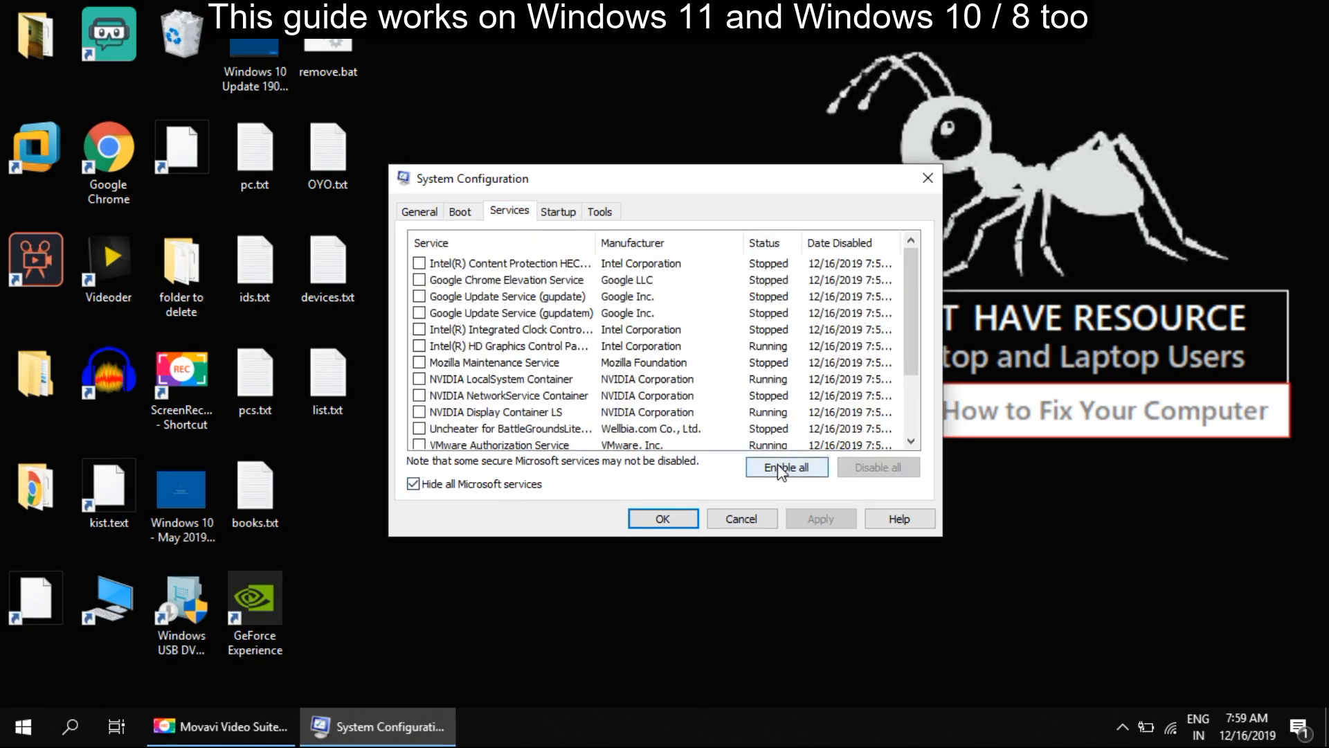